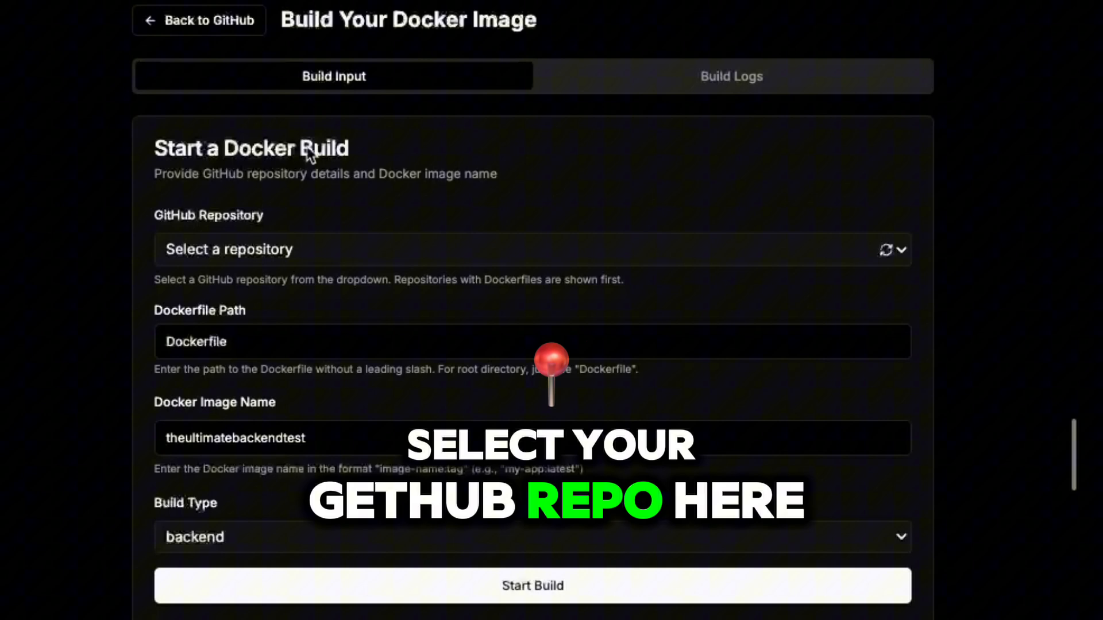
Select the voiceagentworkerjob repository and name the Docker image 'davidbackend'
{"action": "left_click", "coordinate": [527, 249]}
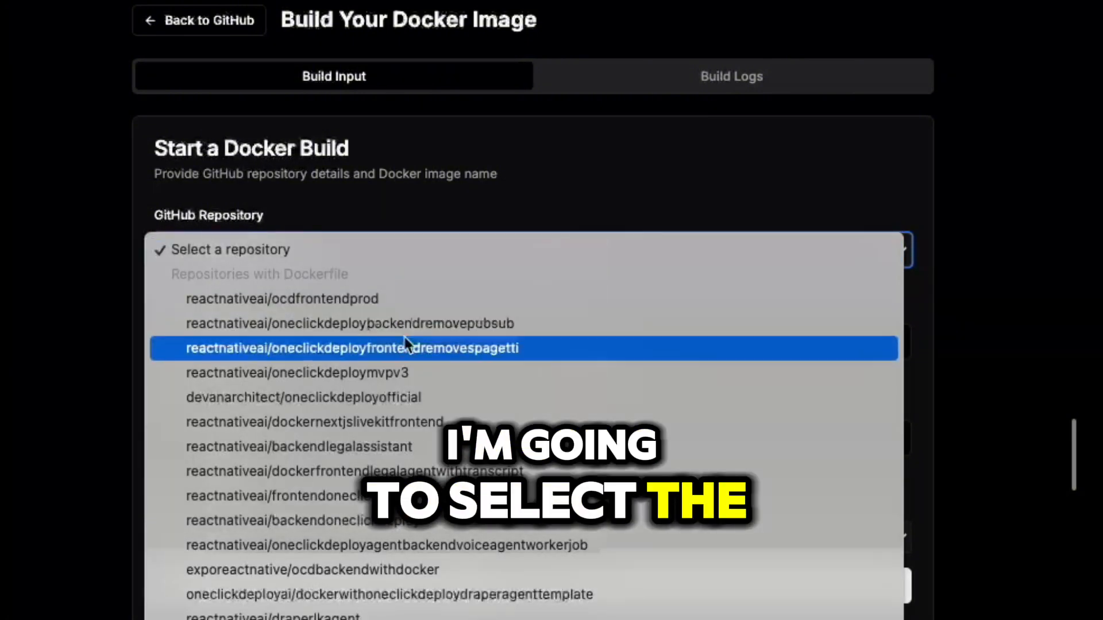
{"action": "left_click", "coordinate": [386, 545]}
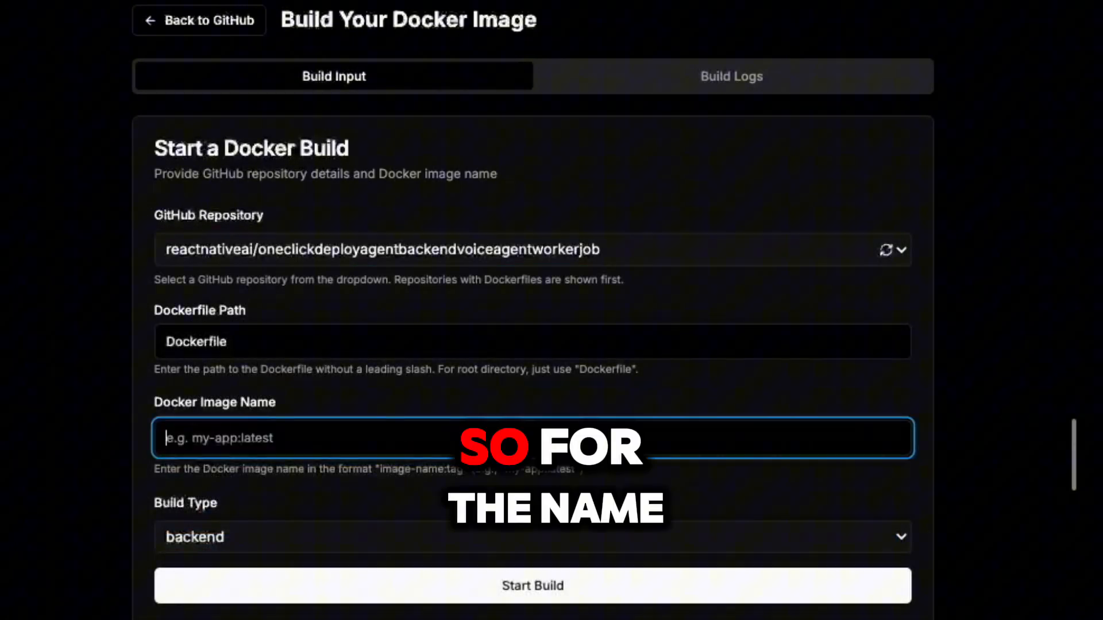
{"action": "type", "text": "davidbackend"}
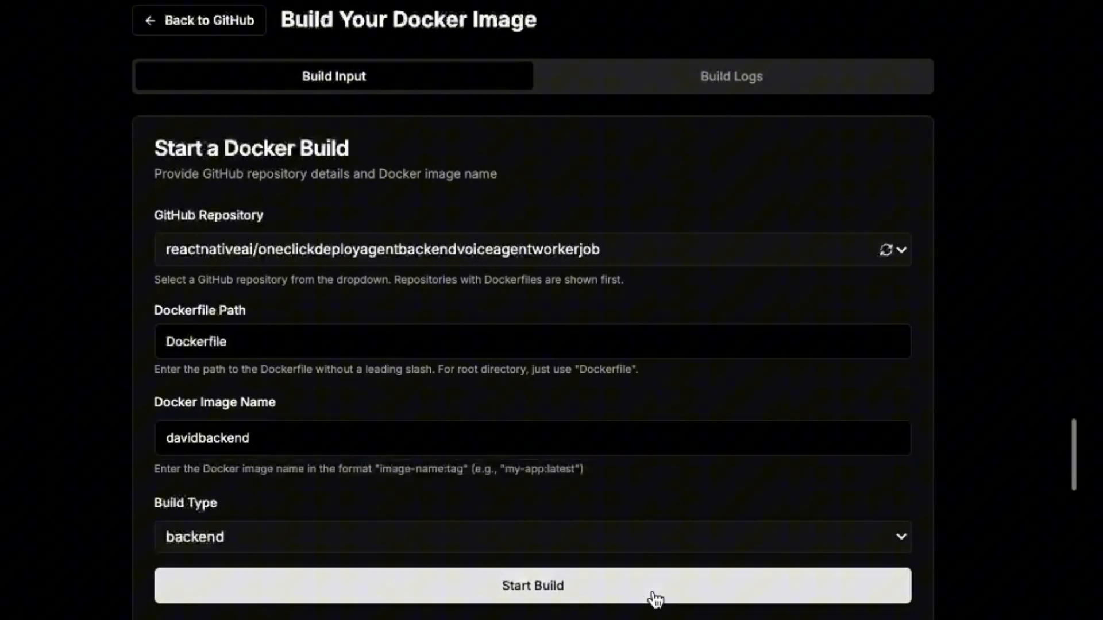
Start the davidbackend Docker build and view its streaming build logs
{"action": "left_click", "coordinate": [532, 586]}
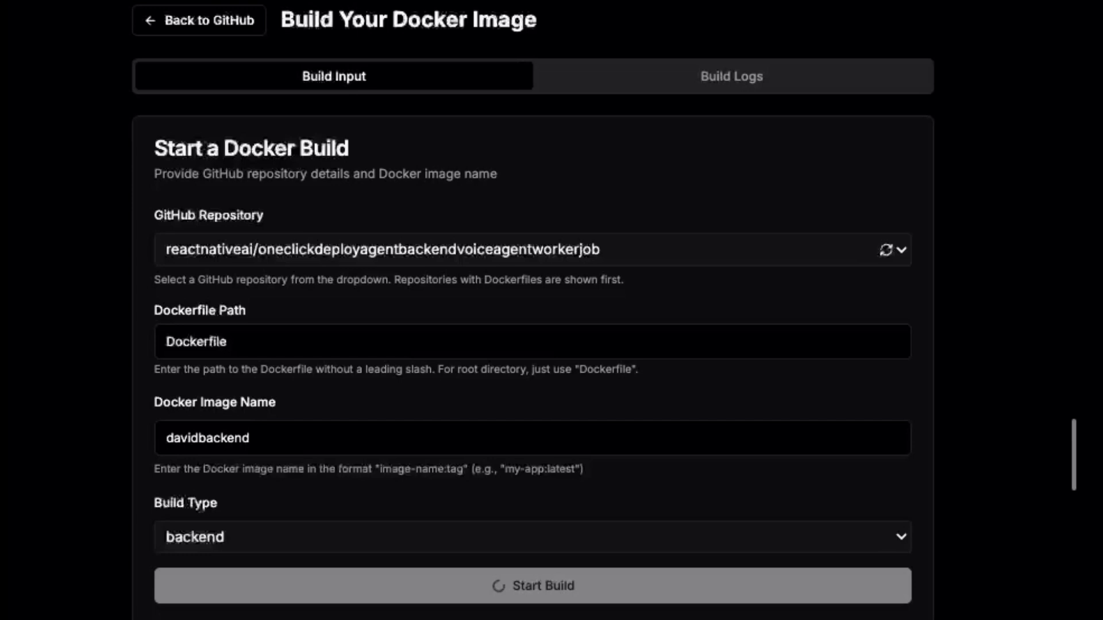
{"action": "left_click", "coordinate": [533, 585]}
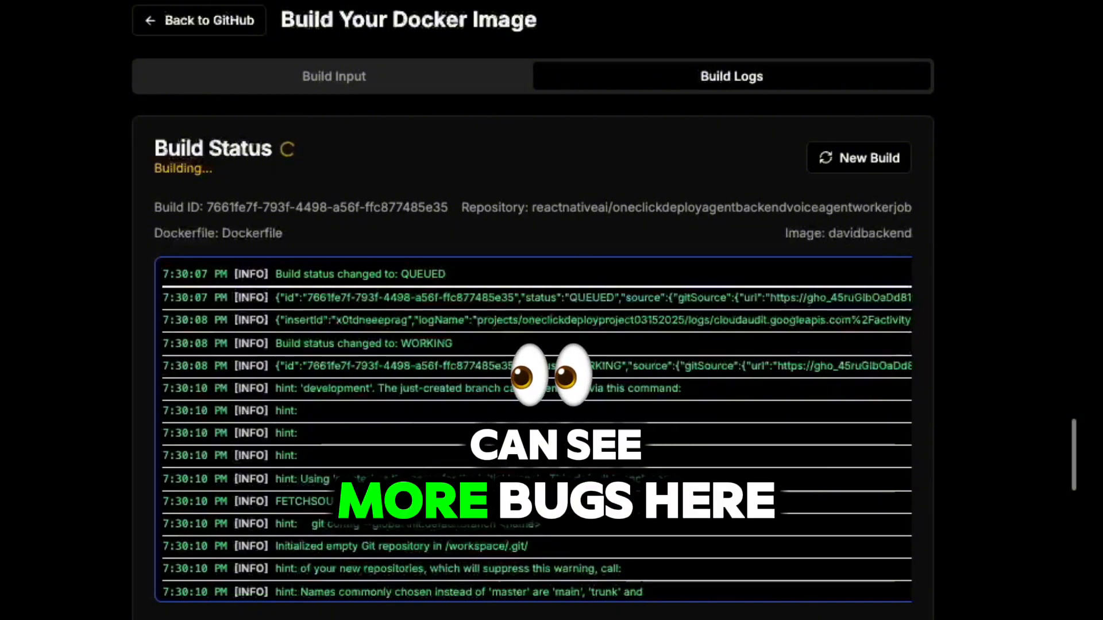
{"action": "scroll", "scroll_direction": "down", "scroll_amount": 3}
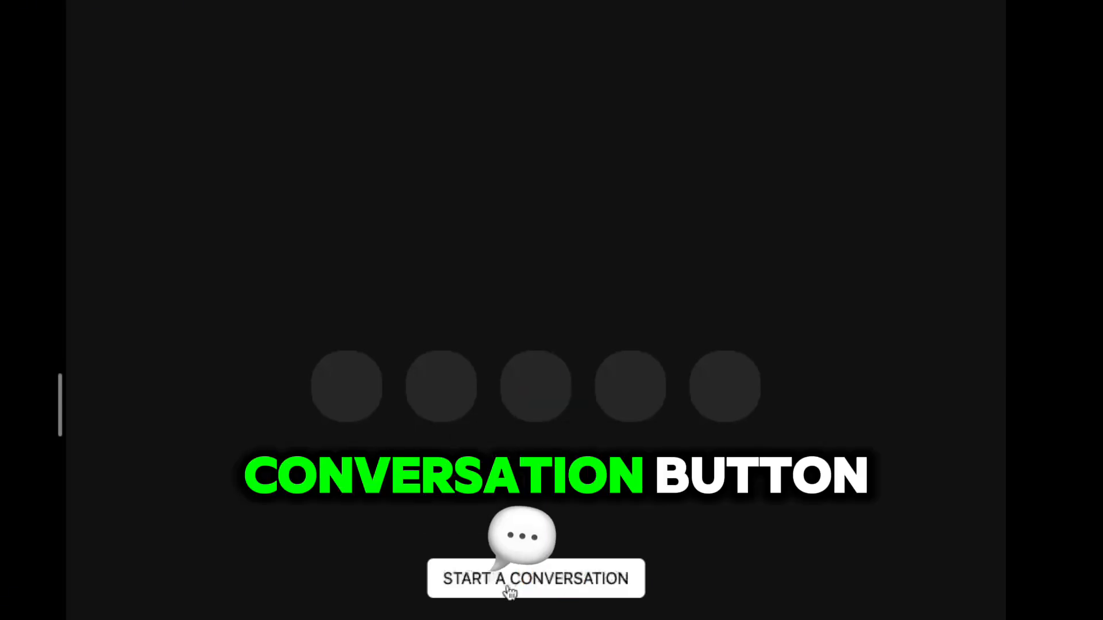
Start a conversation with the voice agent, allowing microphone access this time only
{"action": "left_click", "coordinate": [535, 579]}
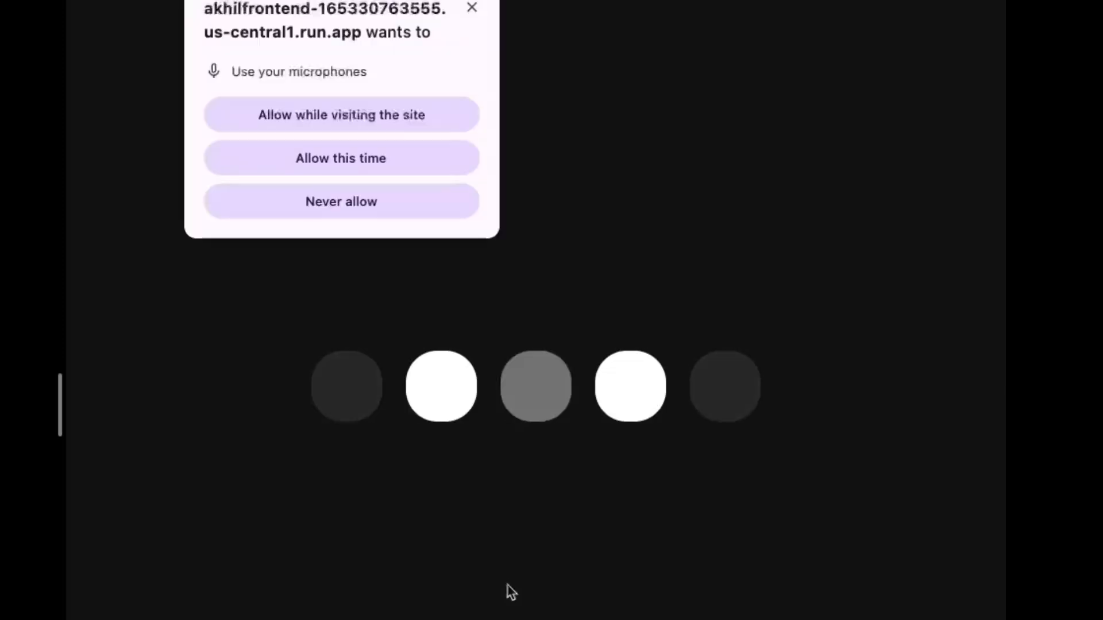
{"action": "mouse_move", "coordinate": [384, 180]}
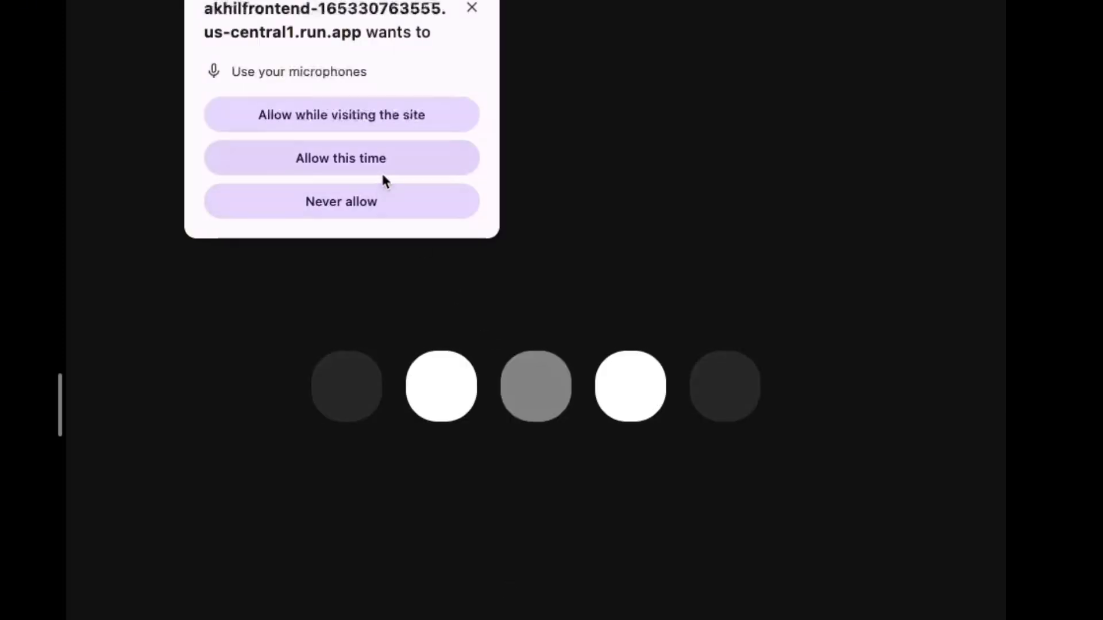
{"action": "left_click", "coordinate": [341, 157]}
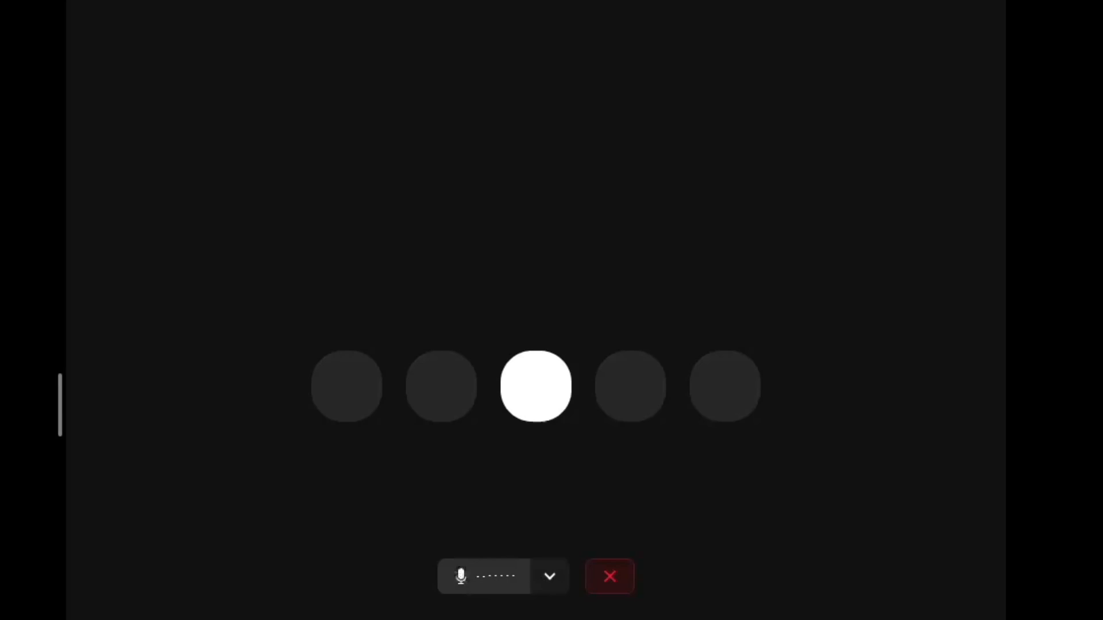